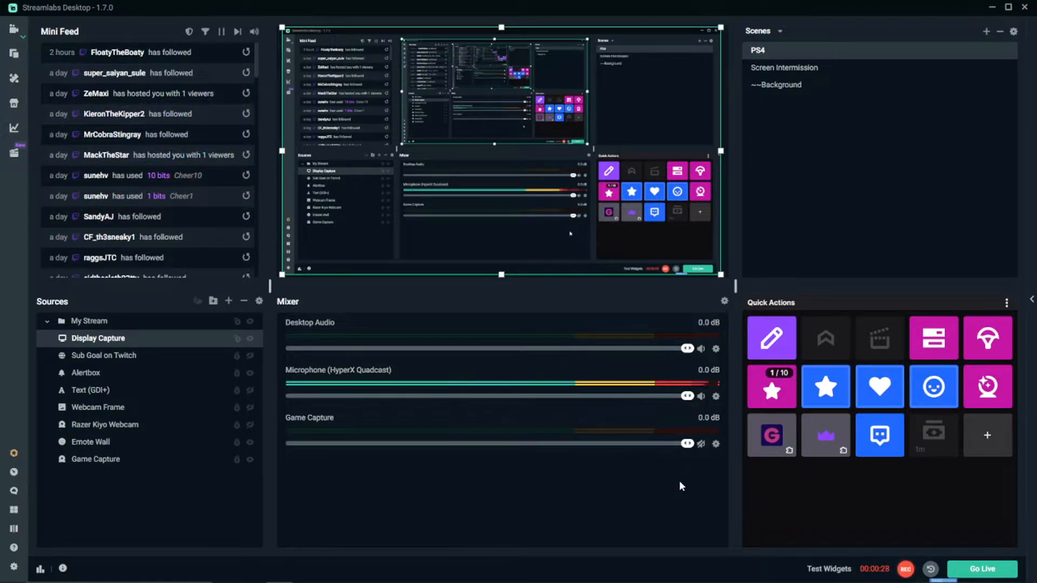
mouse_move(816, 243)
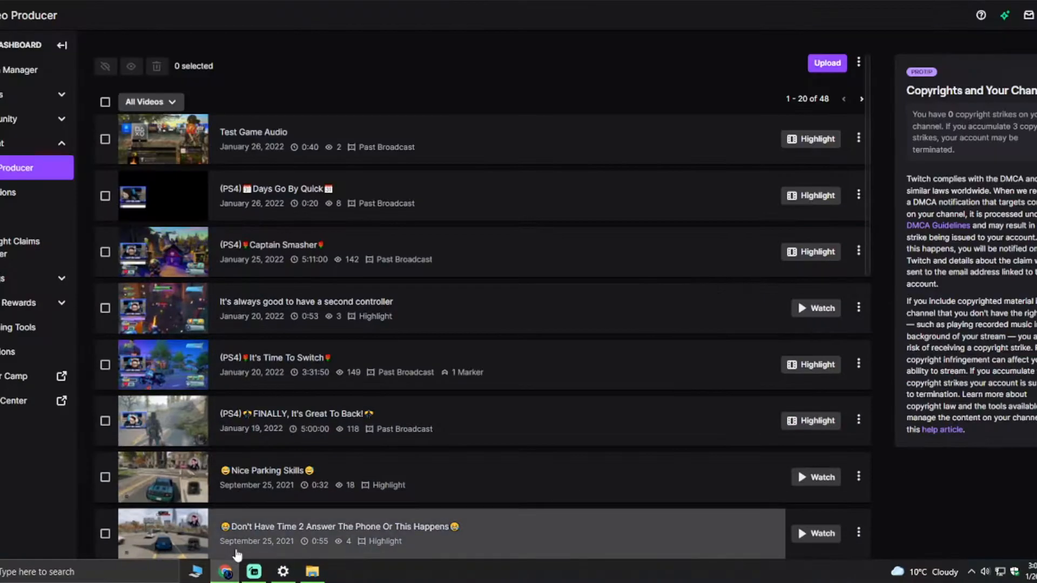
- Scroll through the Twitch Video Producer list of past broadcasts and highlights
scroll("down", 3)
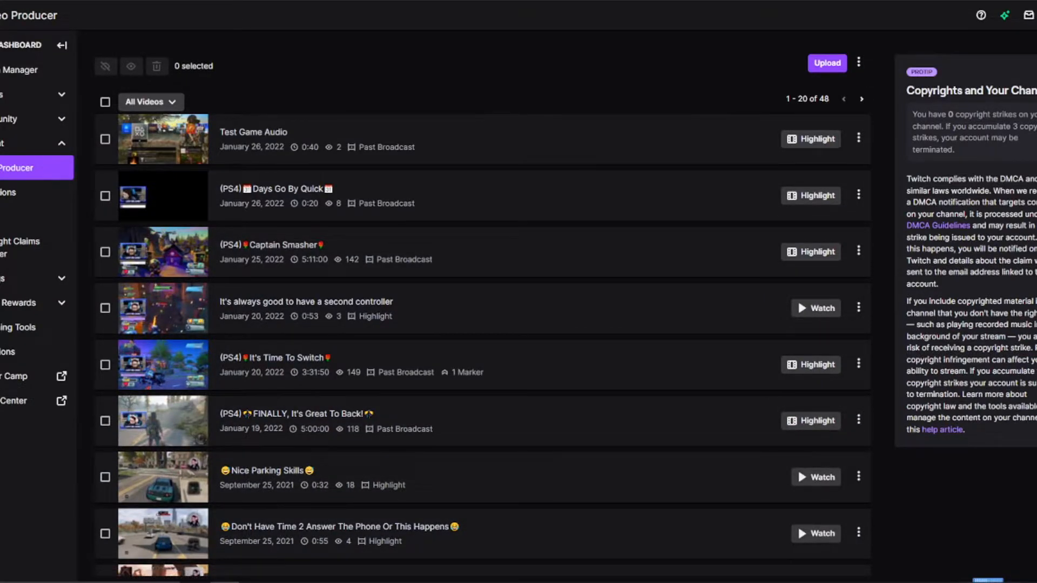
- Preview the FINALLY and Days Go By Quick past broadcasts to check their audio
left_click(297, 252)
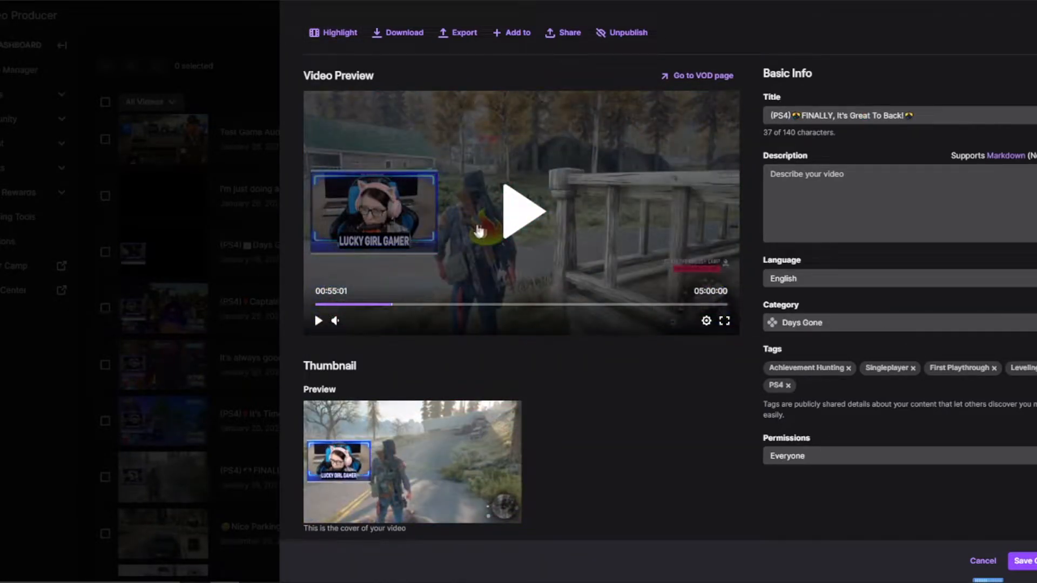
left_click(318, 321)
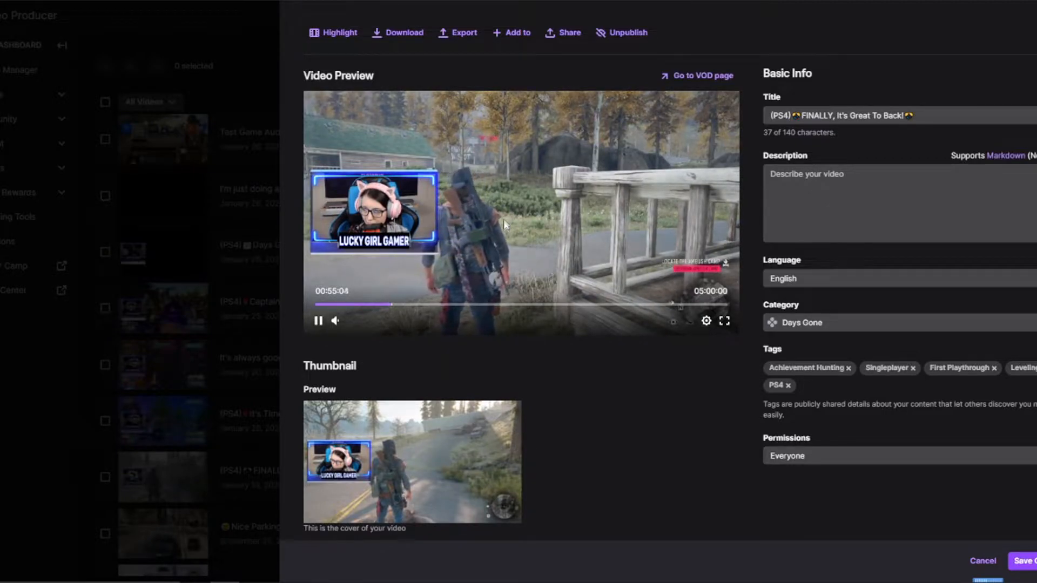
left_click(319, 321)
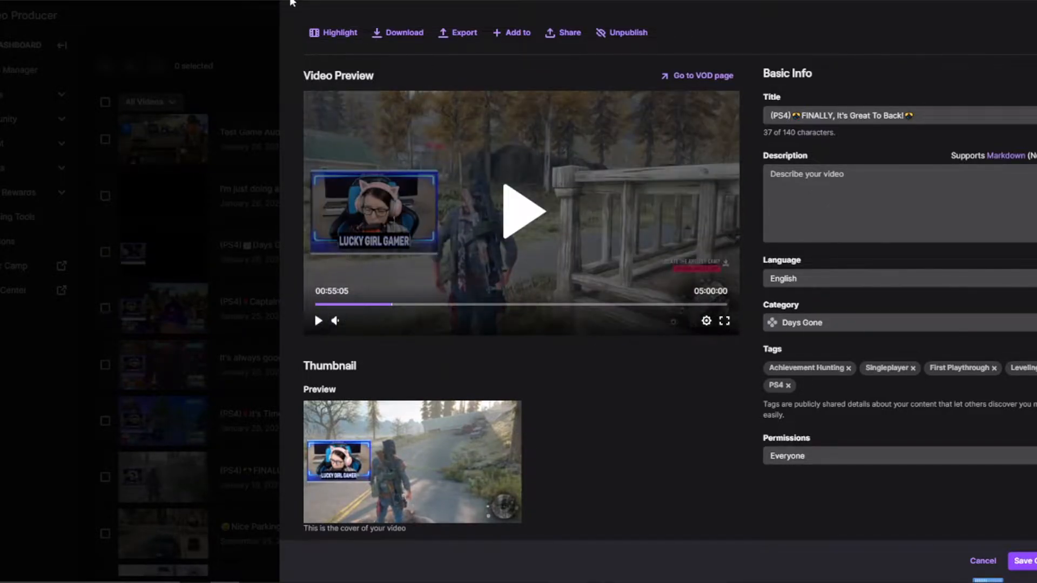
left_click(982, 561)
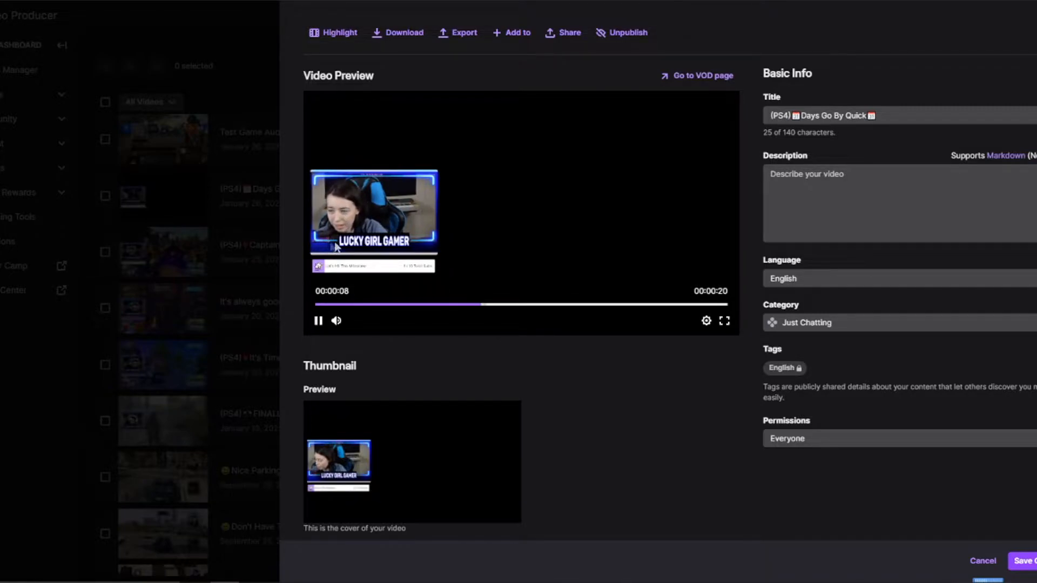
left_click(318, 321)
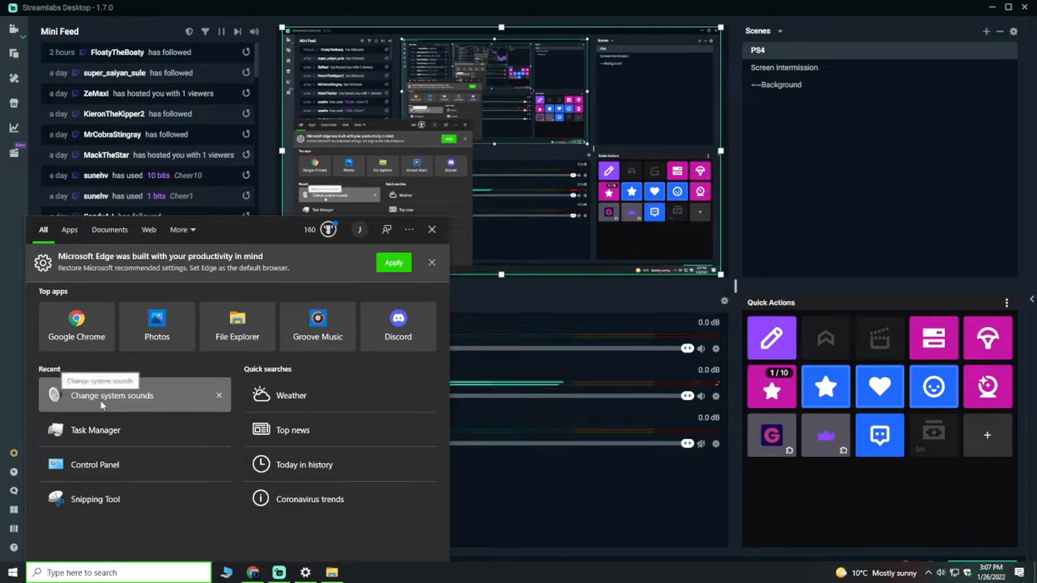
left_click(112, 395)
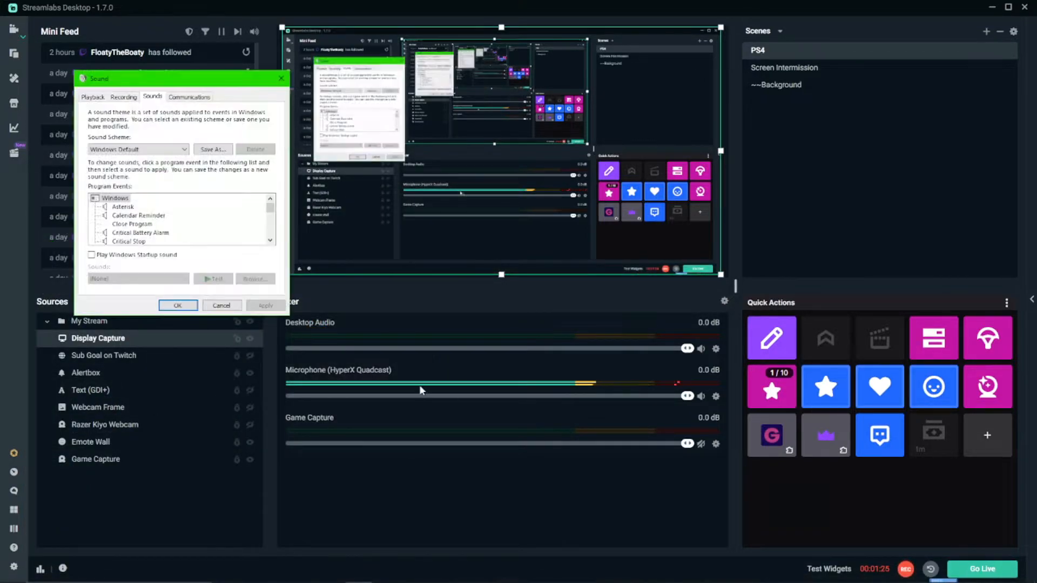
left_click(93, 97)
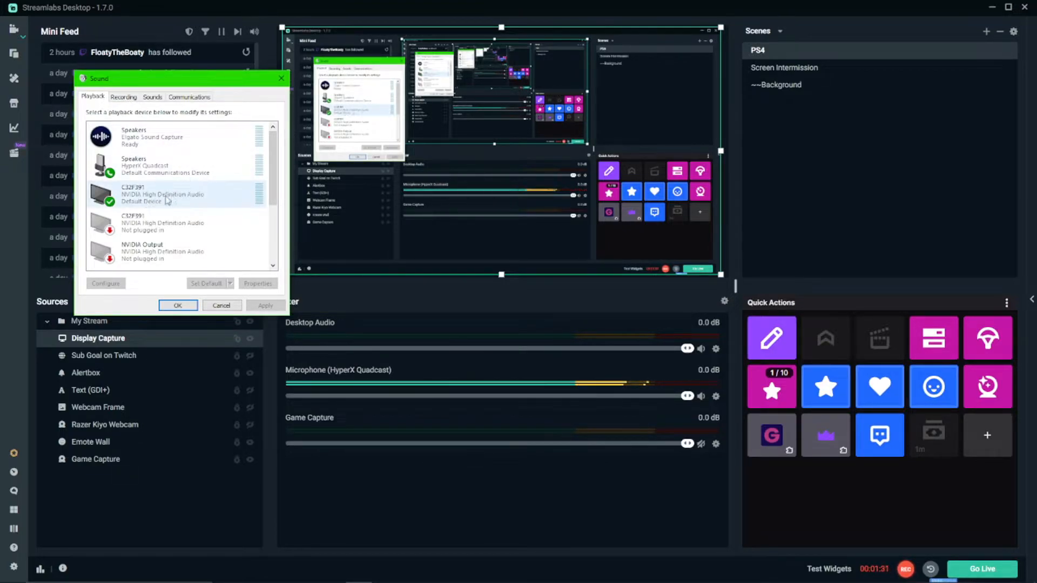
left_click(165, 165)
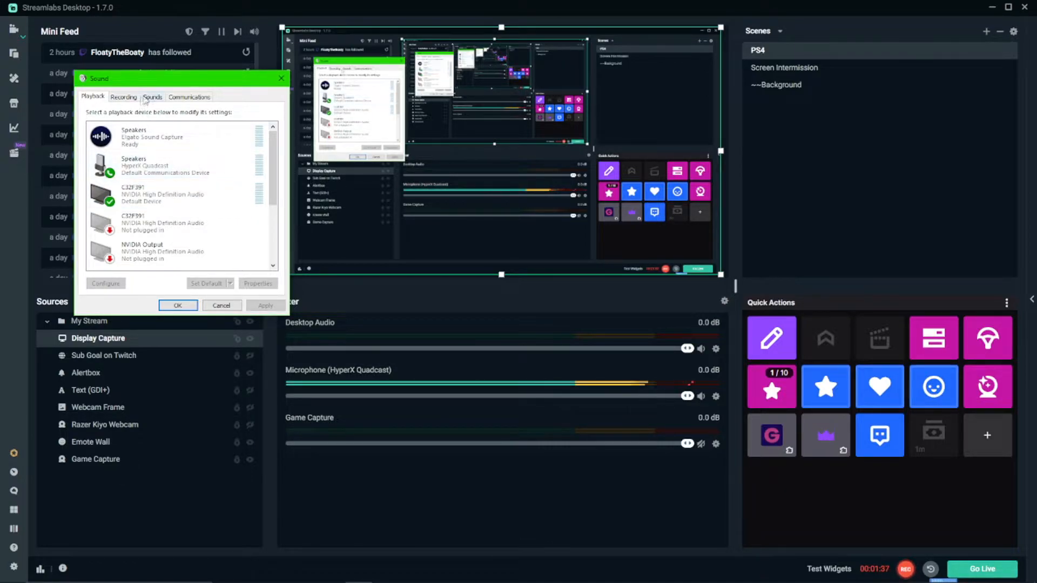
left_click(123, 96)
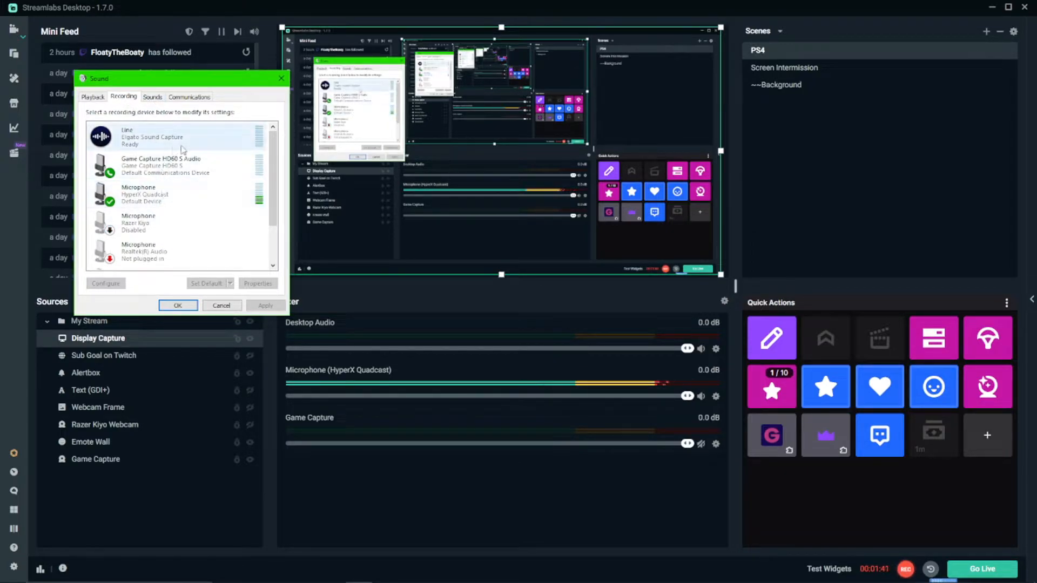
left_click(161, 162)
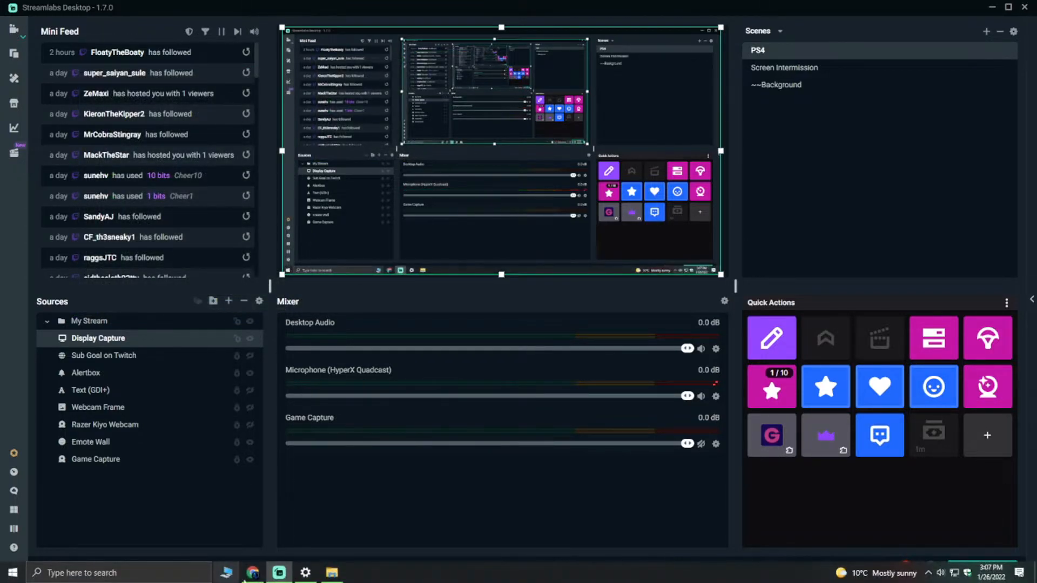
left_click(304, 572)
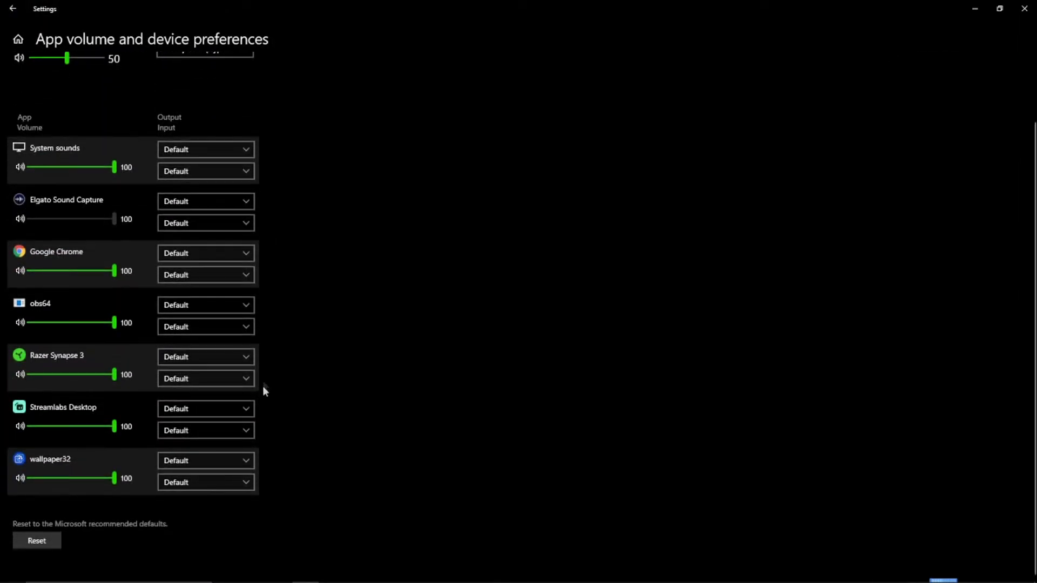
mouse_move(311, 280)
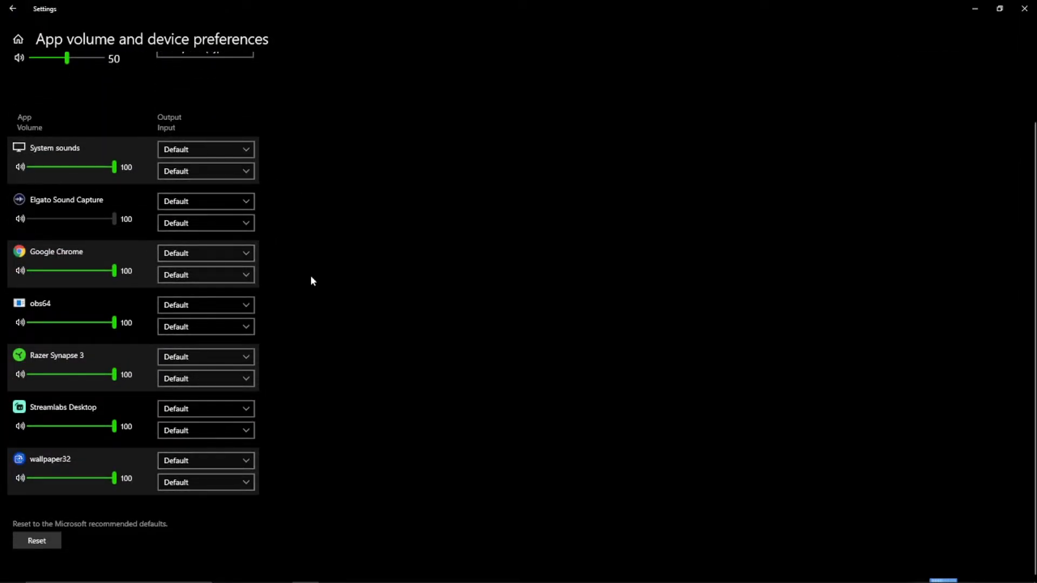
scroll("up", 3)
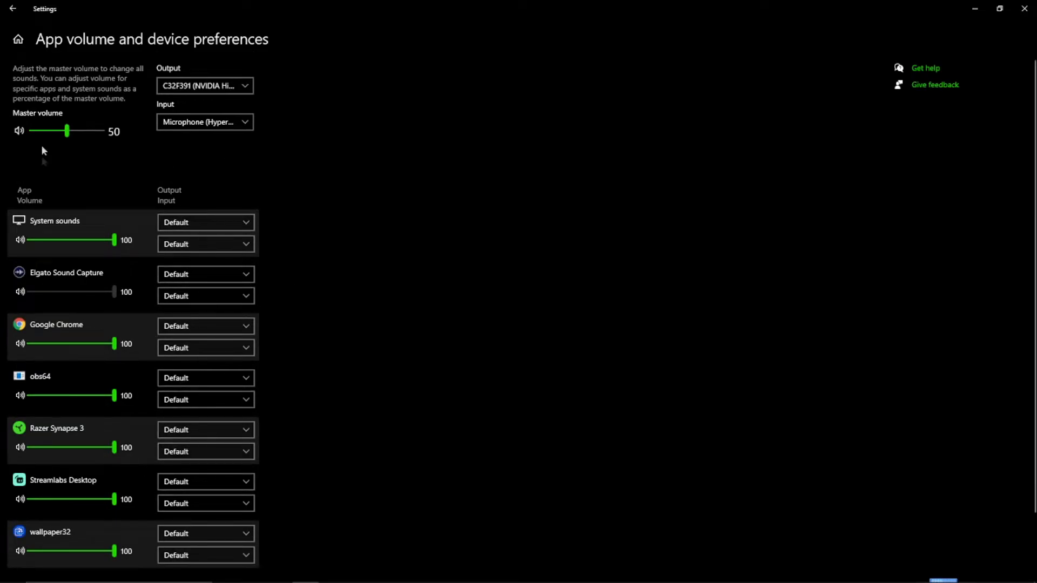
left_click(11, 8)
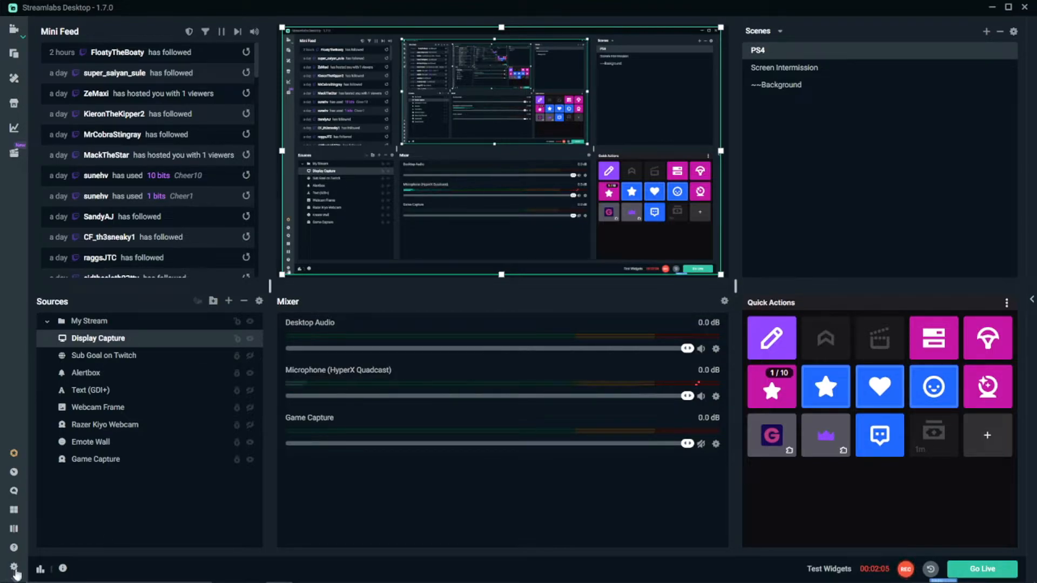
- Review the Audio device settings and Output streaming settings in Streamlabs Settings
left_click(14, 568)
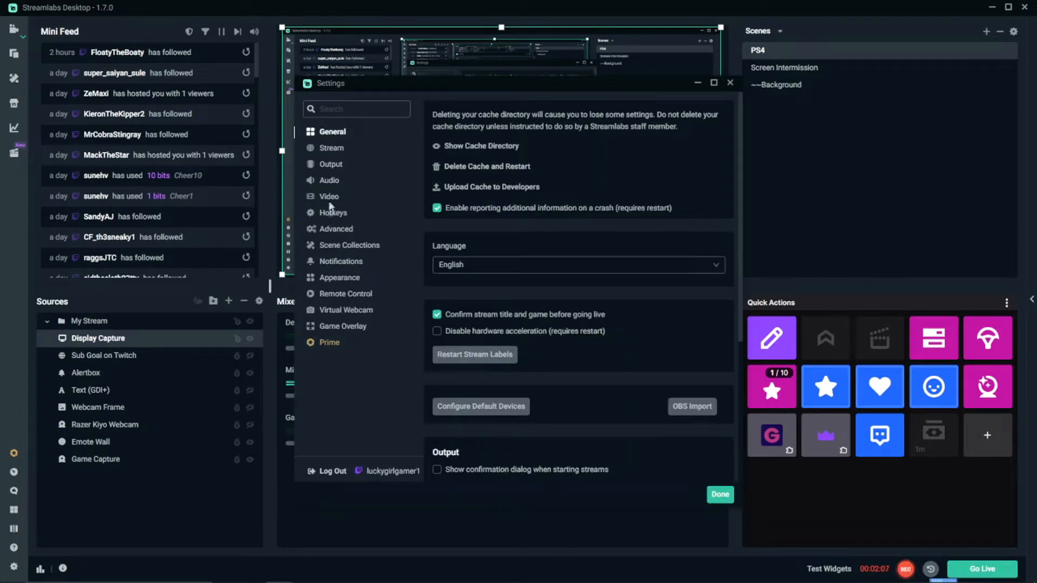
left_click(329, 180)
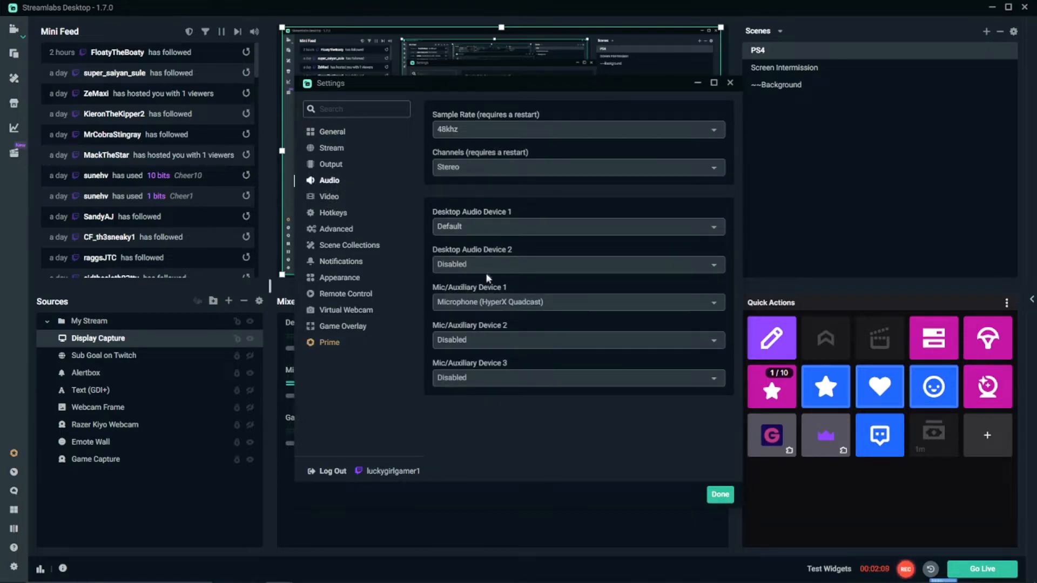
mouse_move(460, 227)
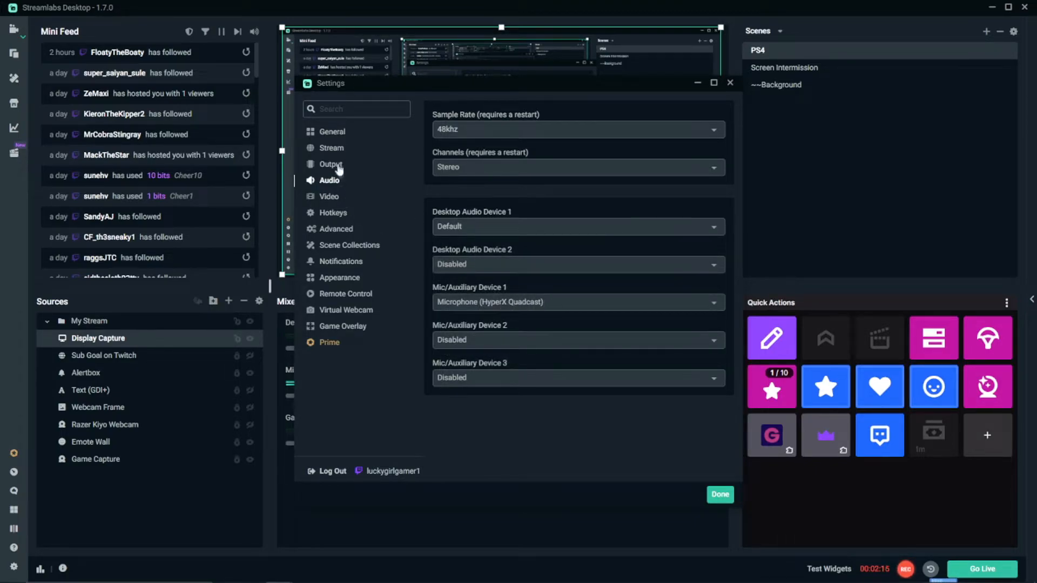
left_click(330, 164)
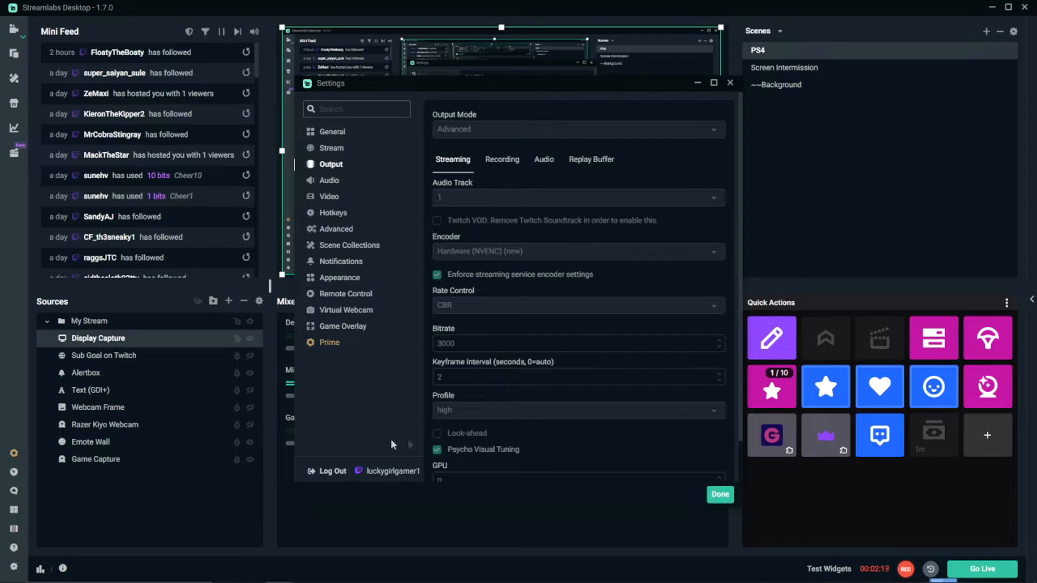
mouse_move(492, 232)
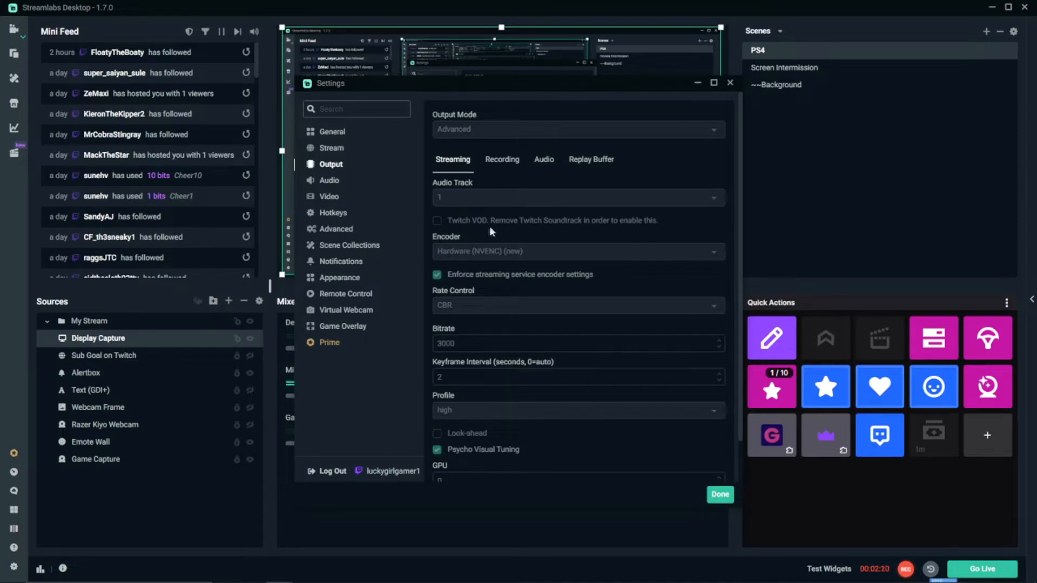
mouse_move(536, 237)
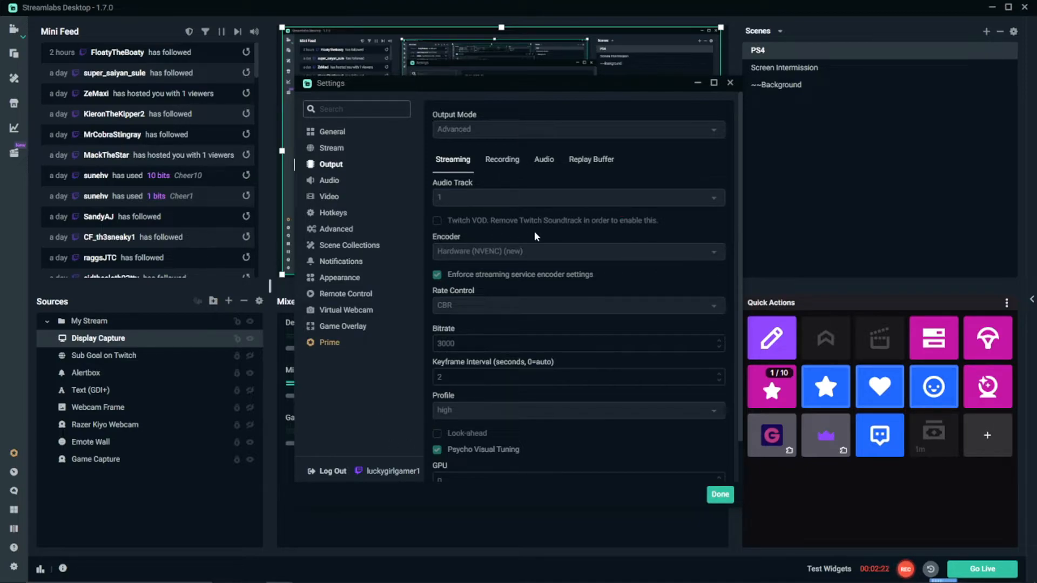
mouse_move(547, 175)
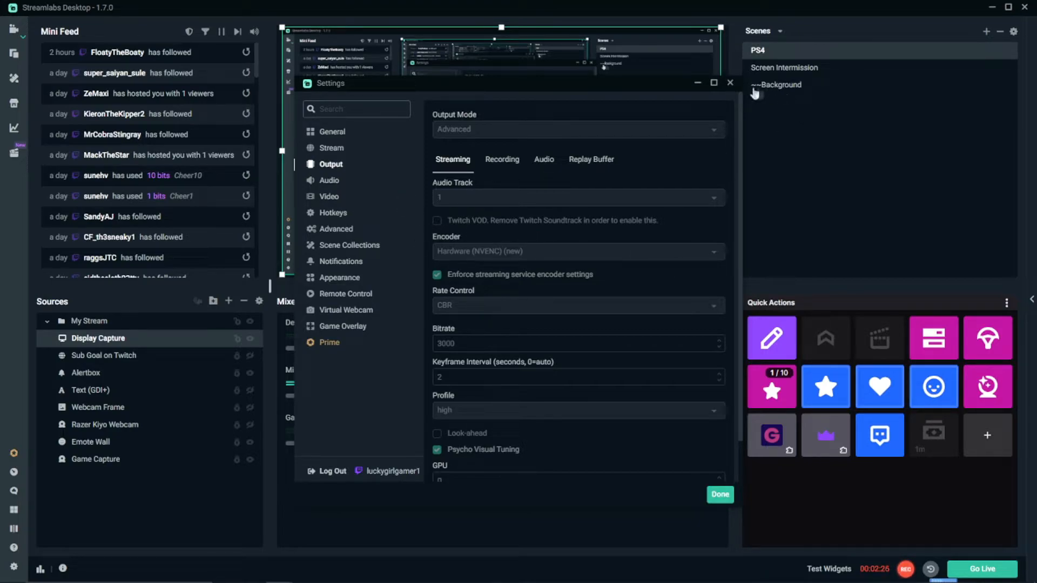
mouse_move(740, 71)
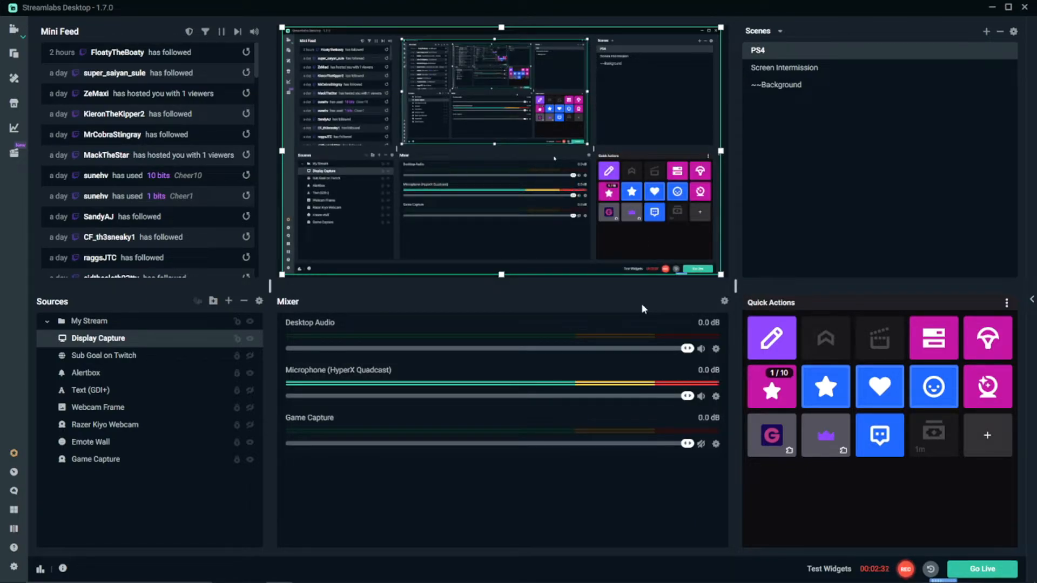
mouse_move(437, 302)
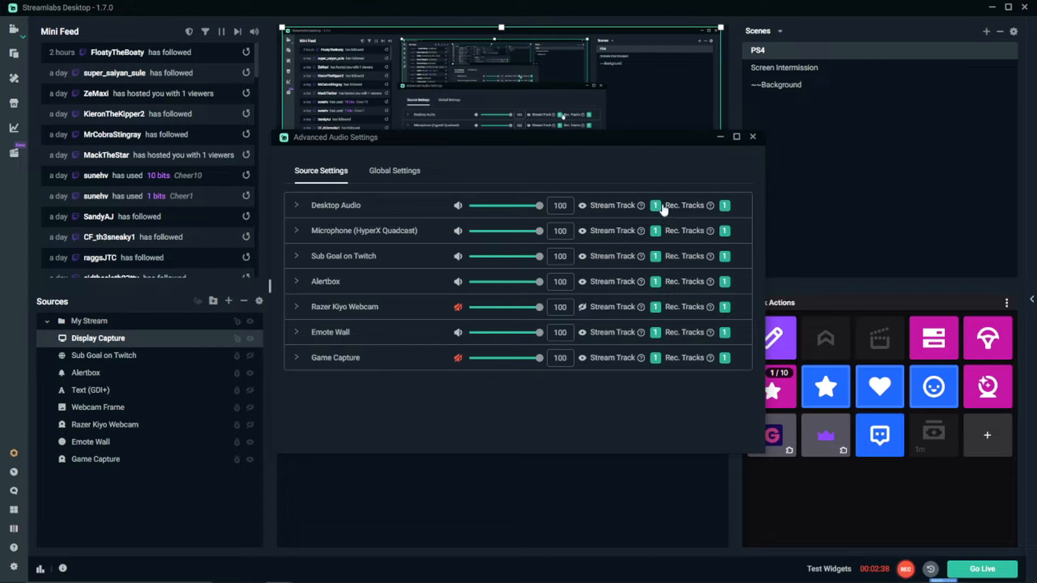
mouse_move(387, 206)
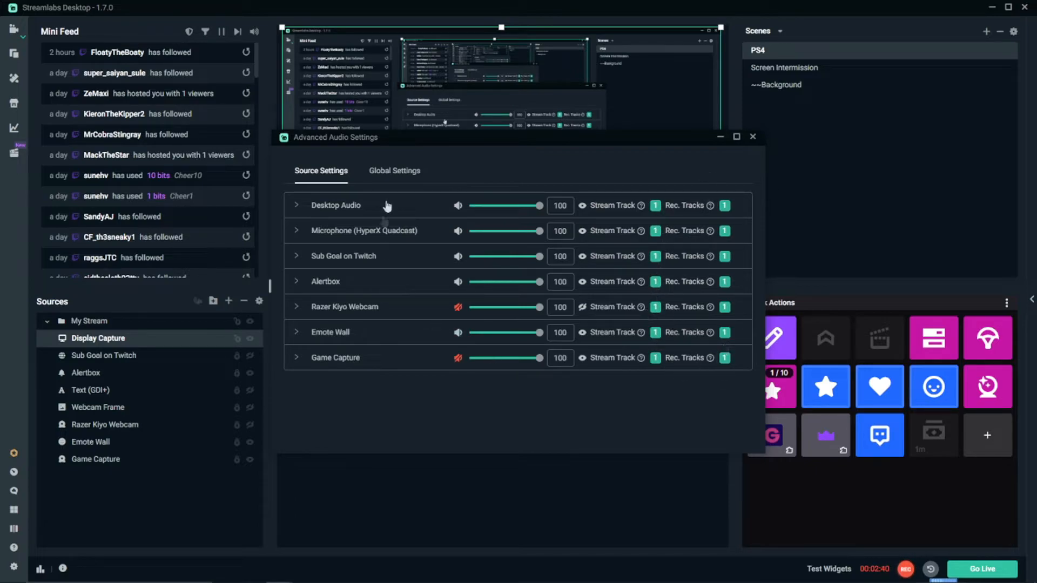
- Turn on audio tracks 2–6 under Global Settings, then go back to Source Settings
left_click(394, 170)
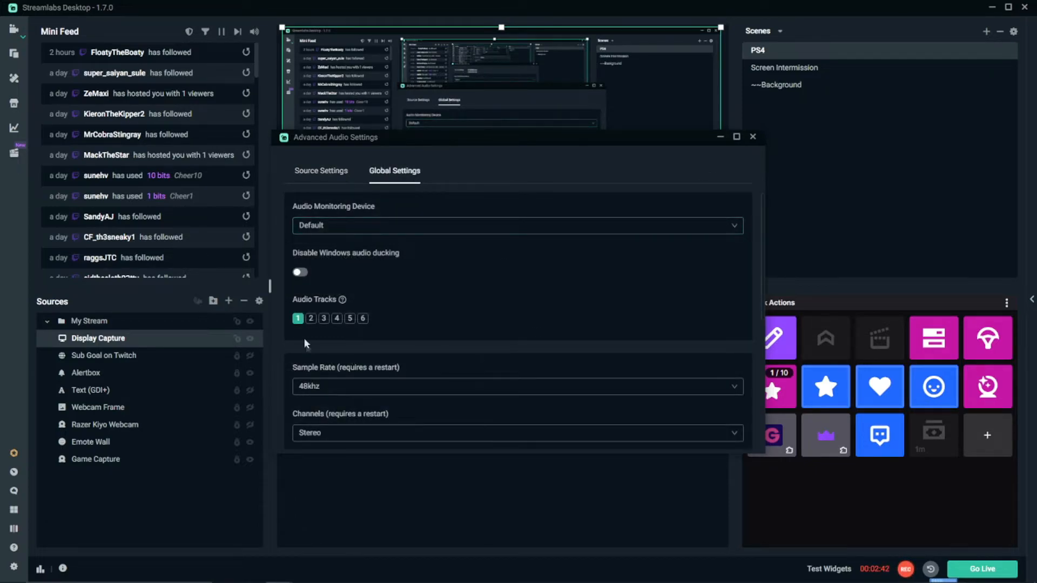
mouse_move(342, 300)
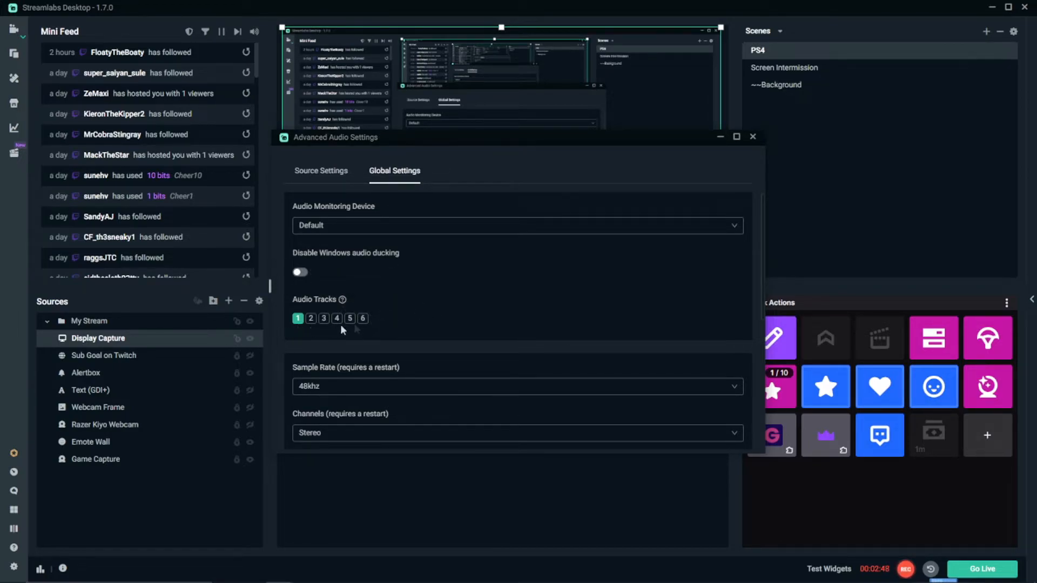
mouse_move(593, 357)
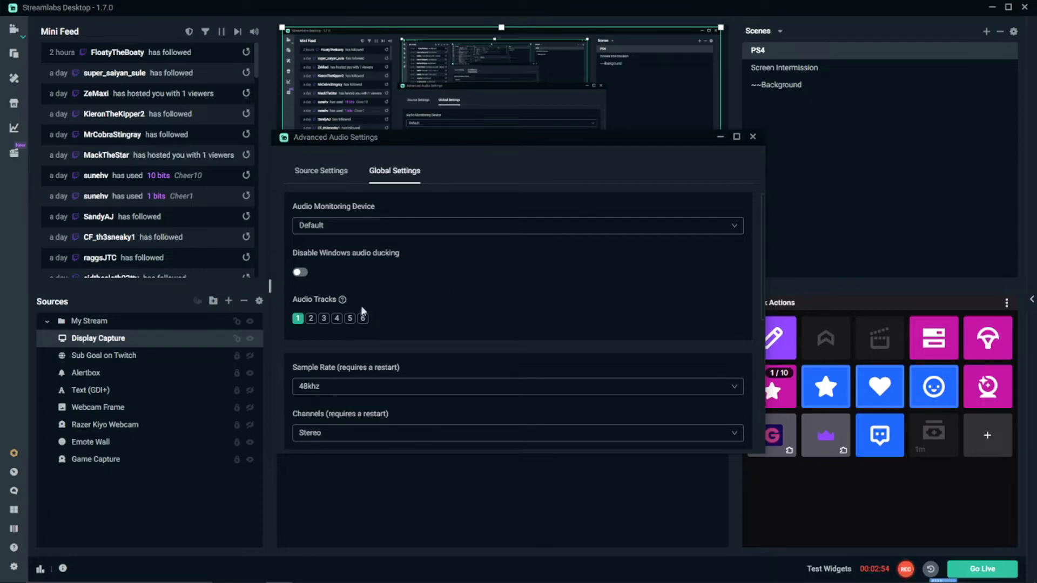
left_click(310, 318)
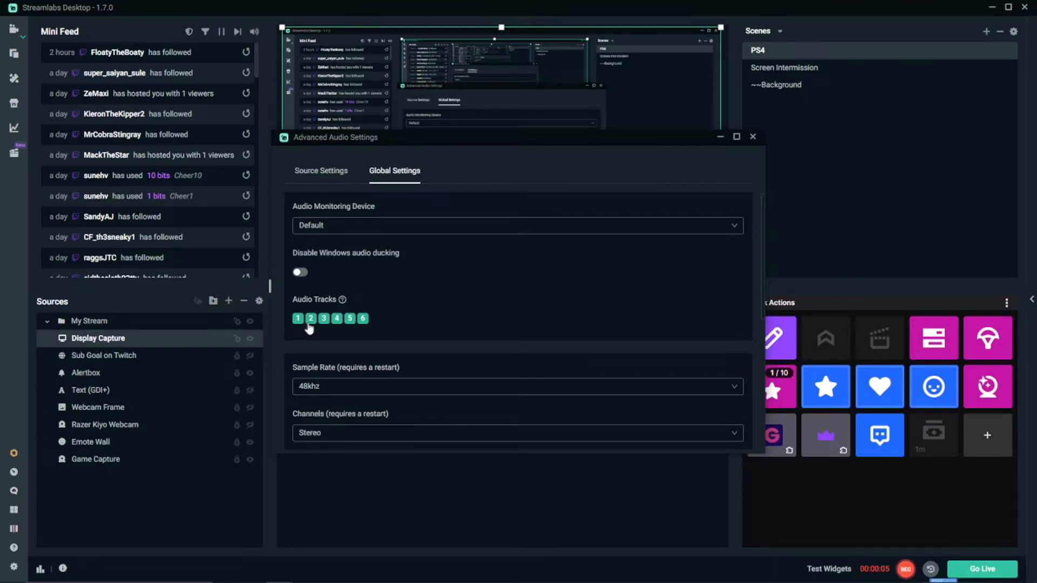
mouse_move(380, 306)
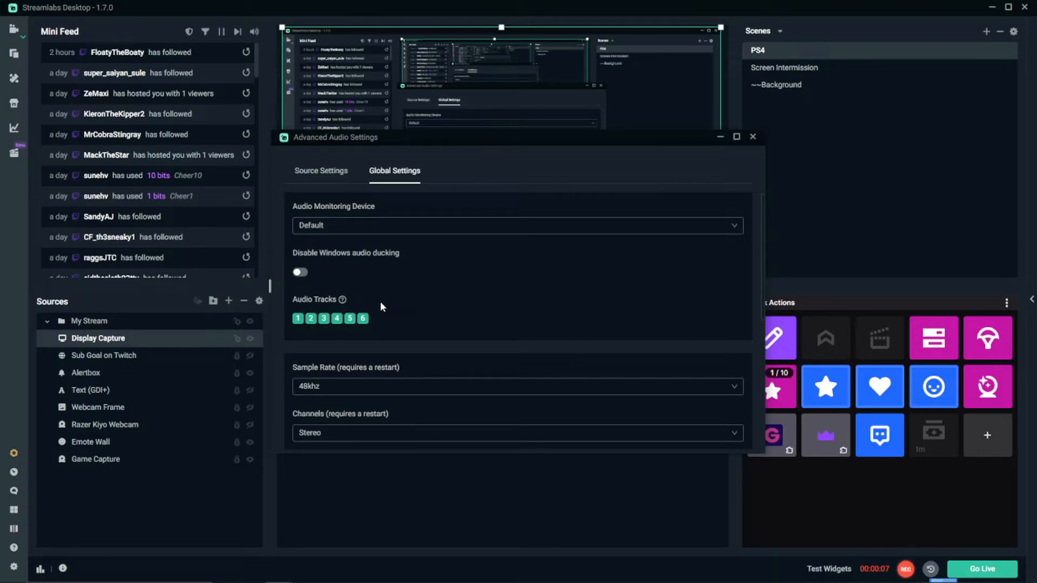
mouse_move(360, 295)
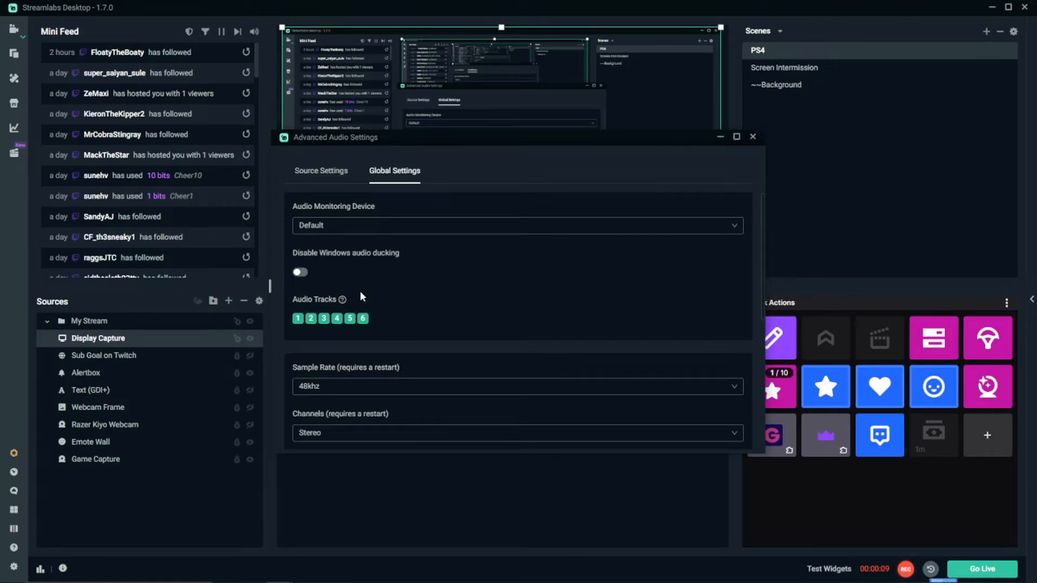
left_click(321, 171)
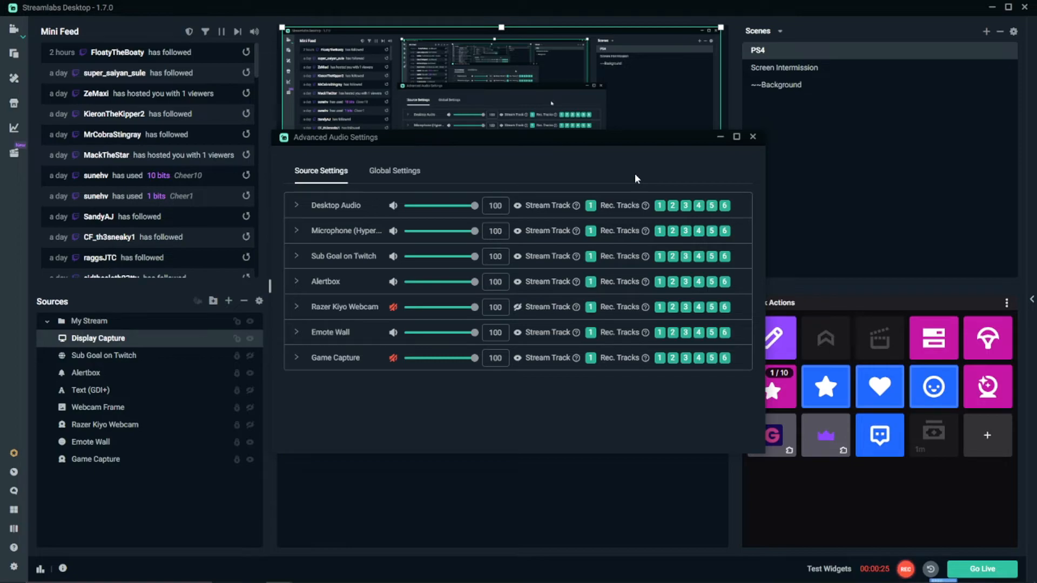
mouse_move(706, 380)
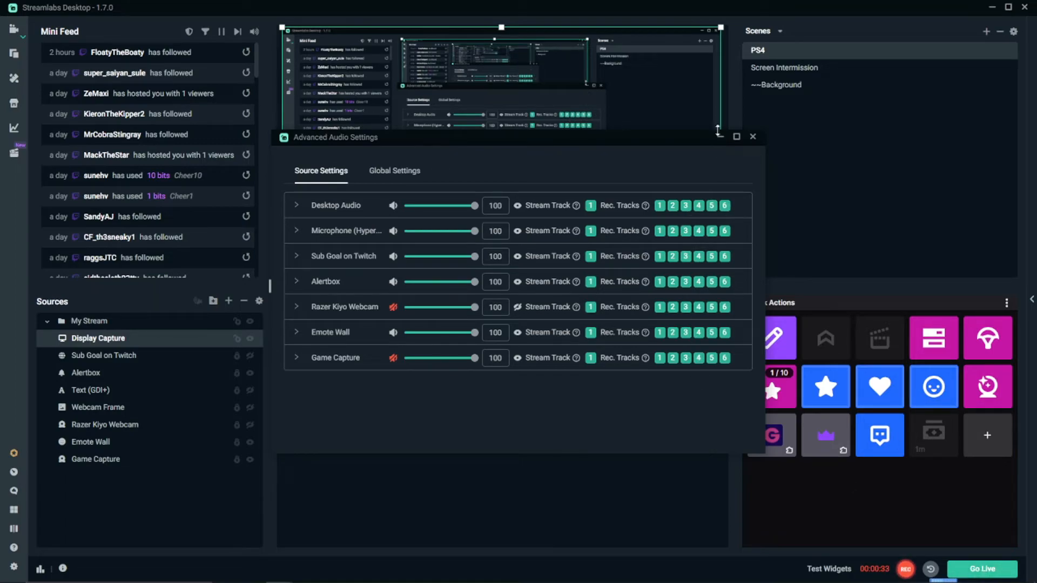
- Close the audio window and broadcast details, play Test Game Audio, and return to Streamlabs
left_click(753, 137)
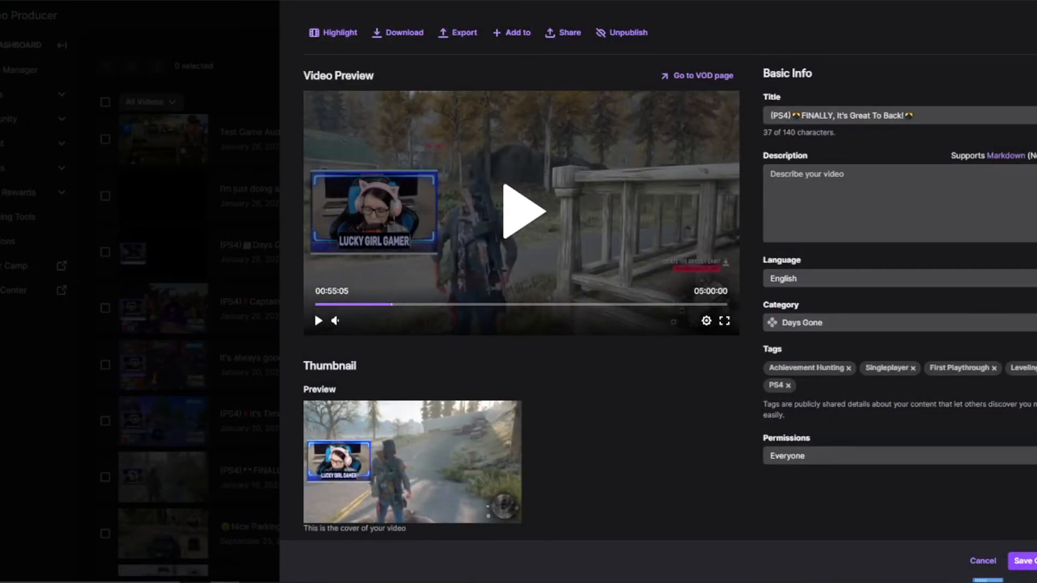
left_click(982, 561)
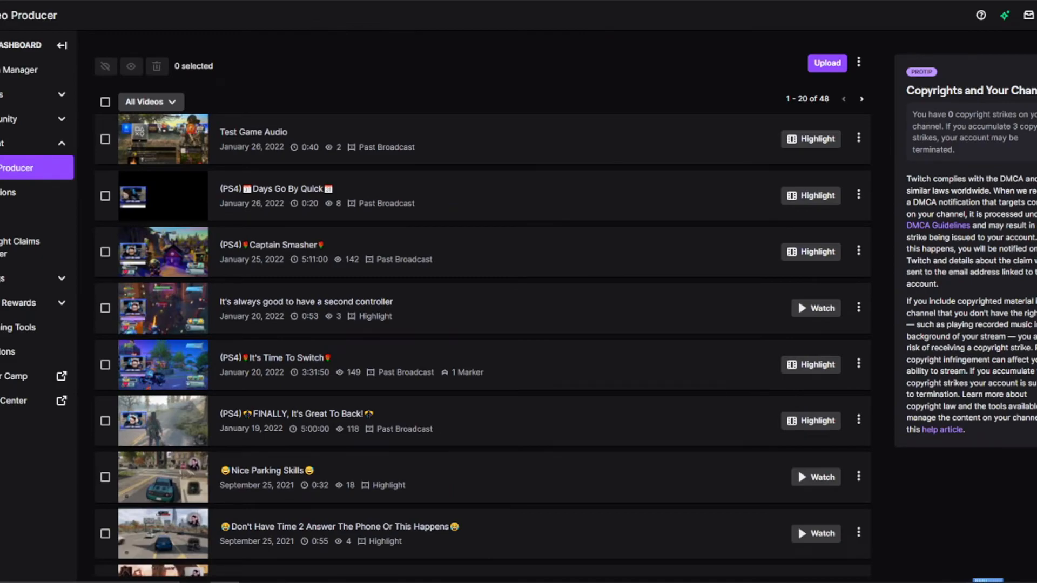
left_click(253, 133)
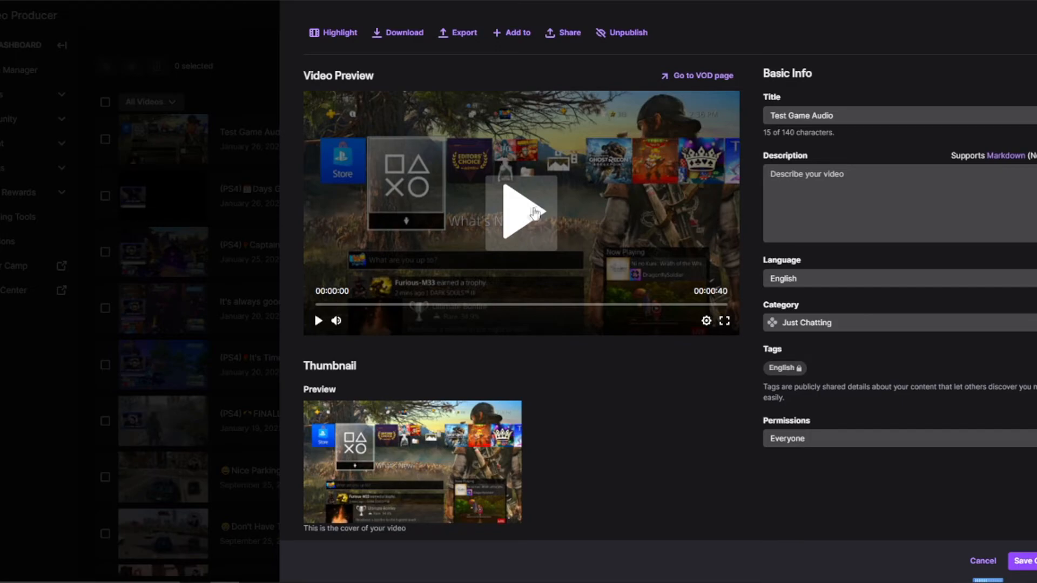
mouse_move(522, 219)
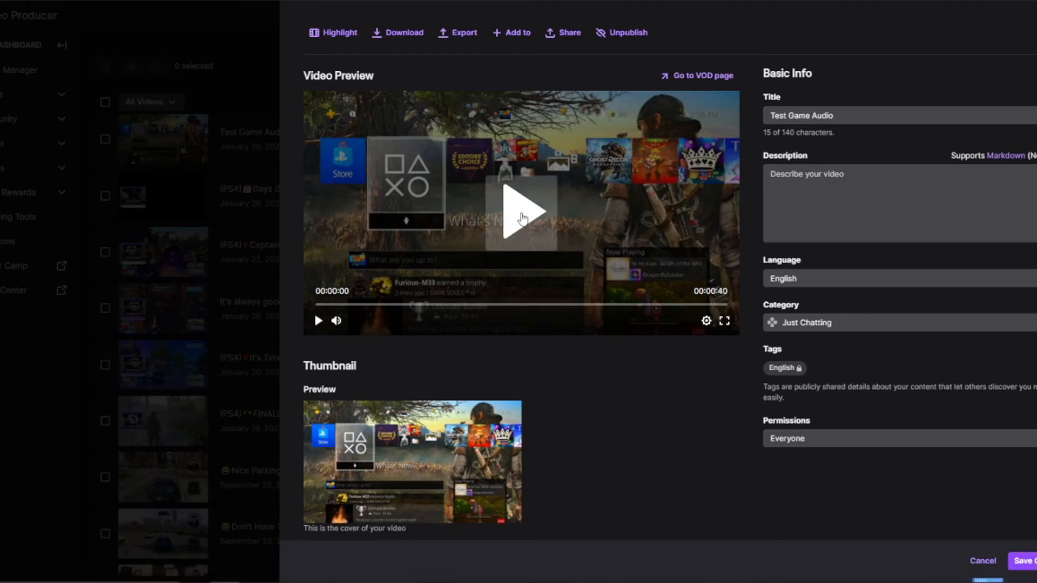
left_click(522, 212)
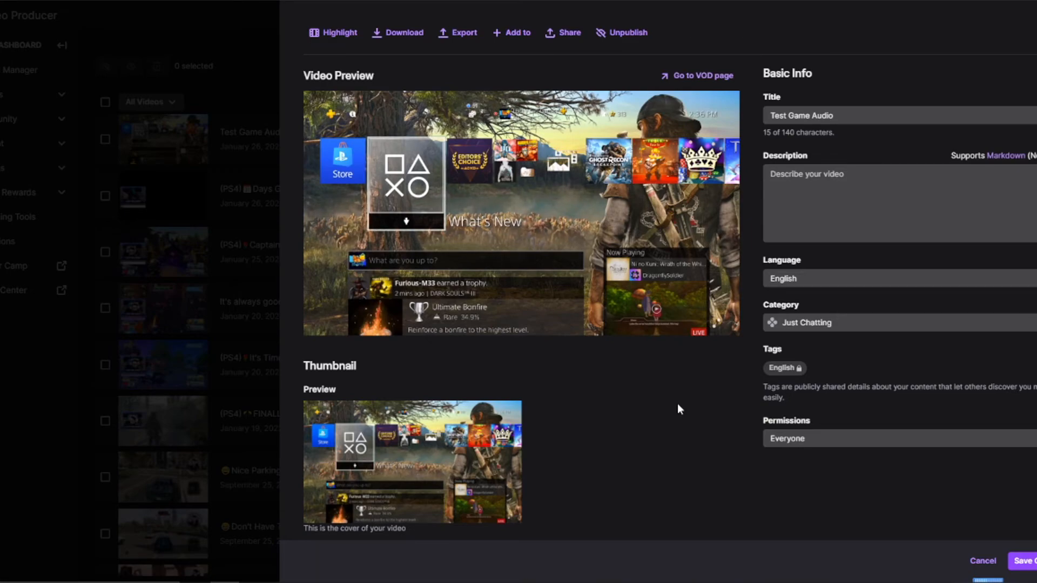
mouse_move(318, 351)
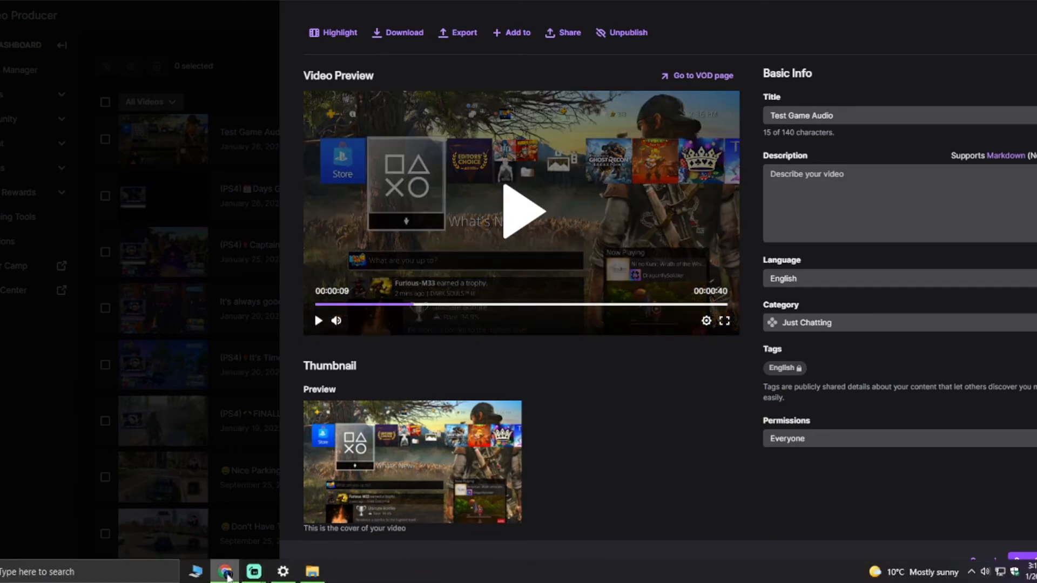
left_click(254, 571)
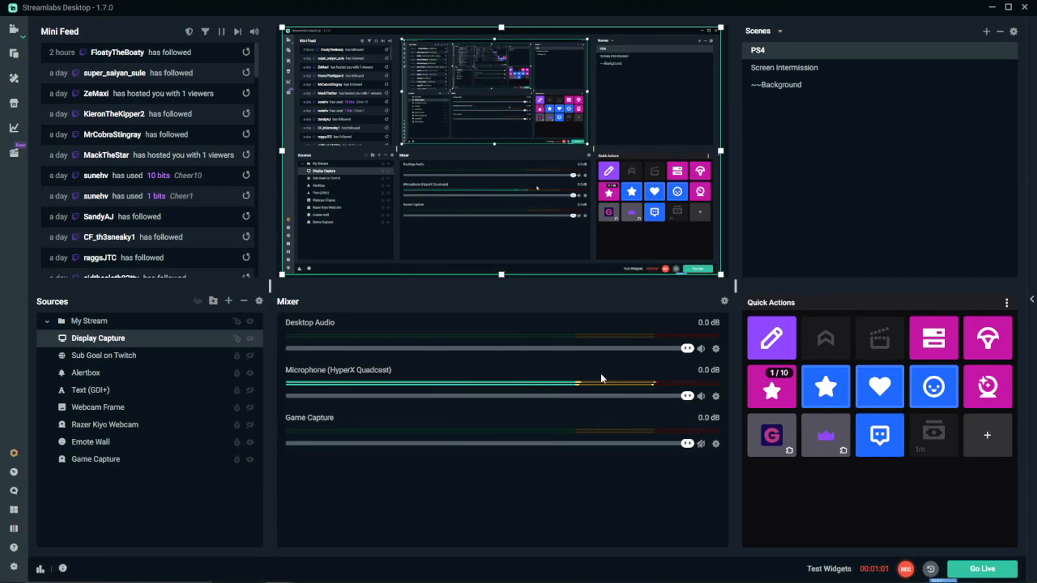